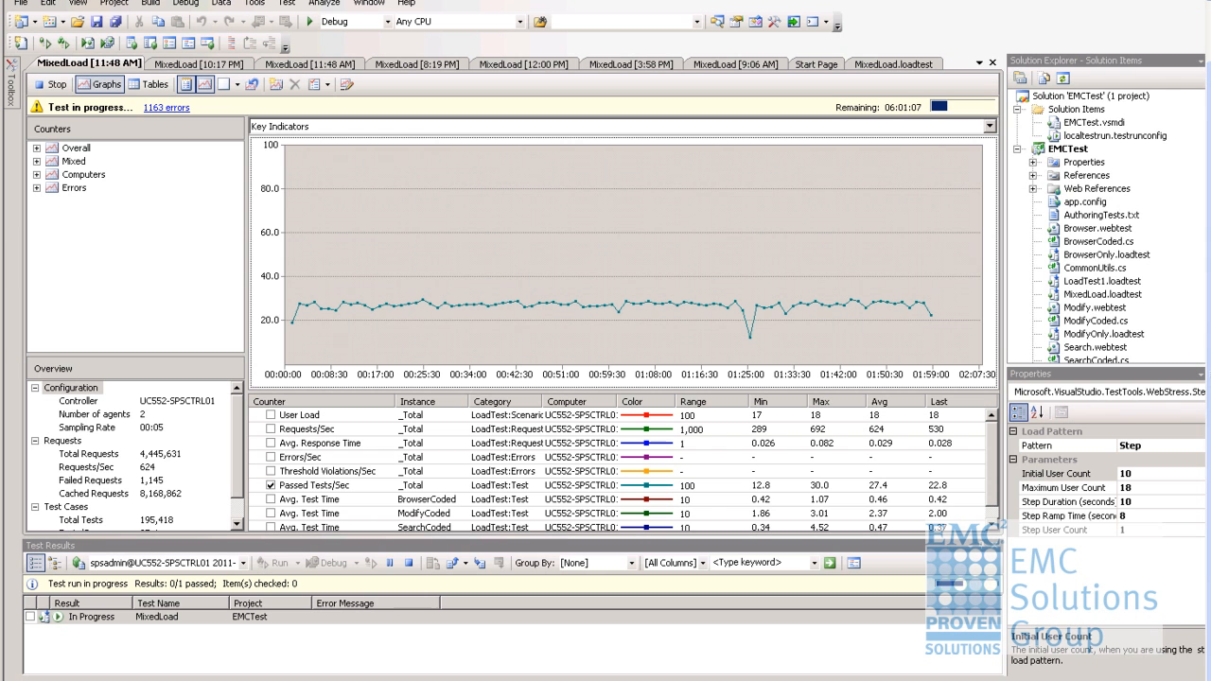
pyautogui.moveTo(919, 329)
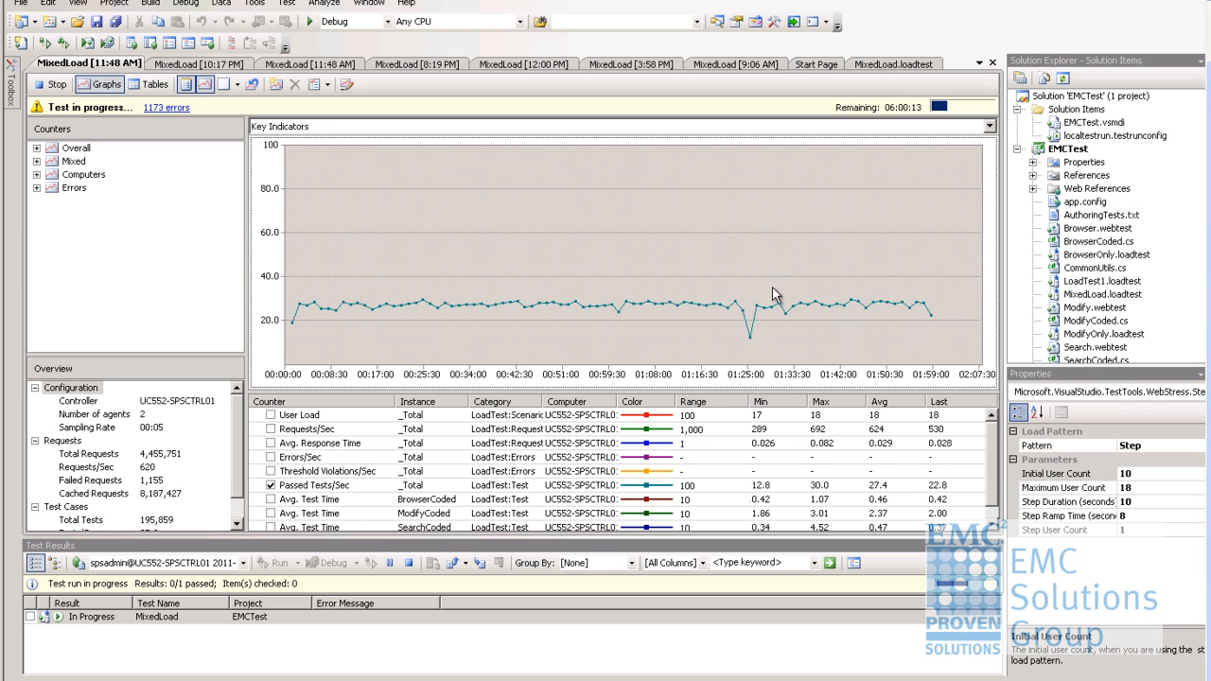
pyautogui.moveTo(47, 122)
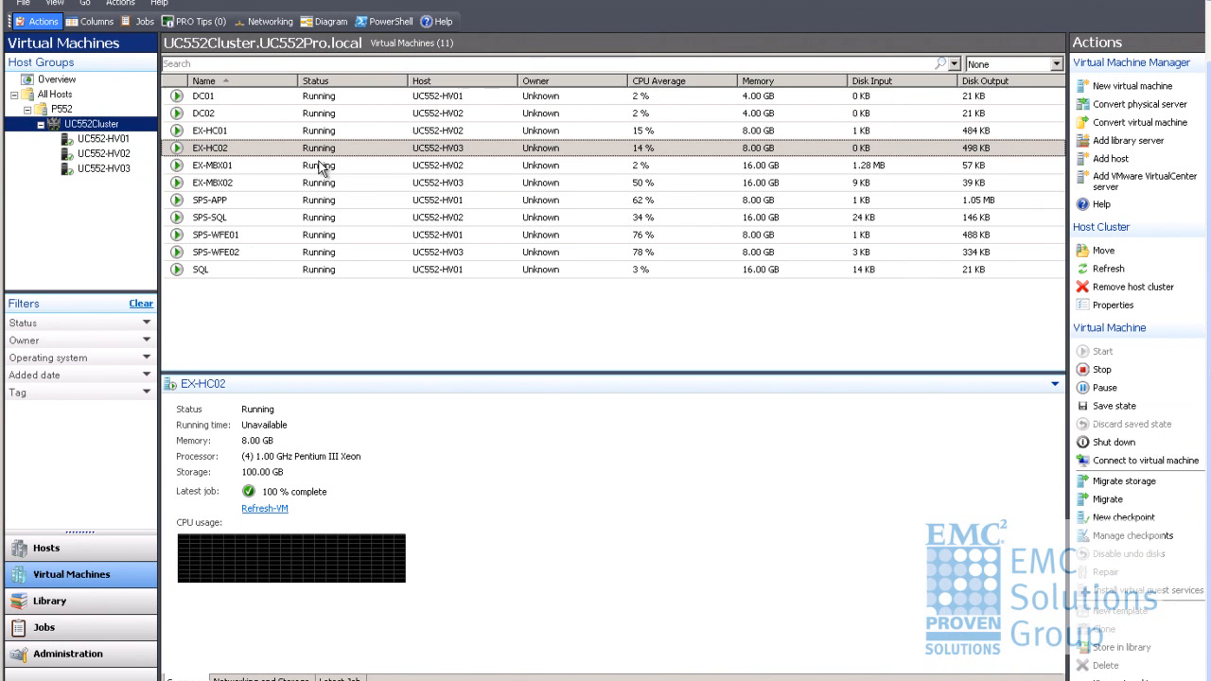
pyautogui.moveTo(329, 180)
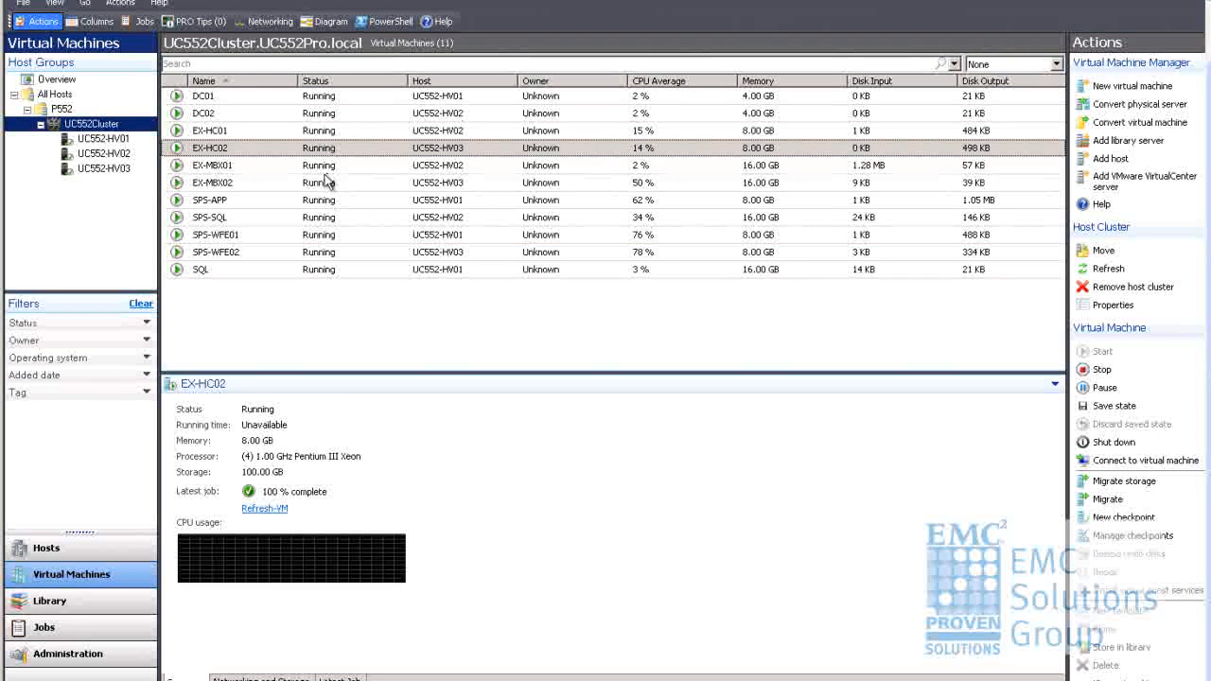
# - Select the UC552Cluster host group and EX-HC02 to watch UC552-HV03's VMs turn Host Not Responding
pyautogui.click(236, 183)
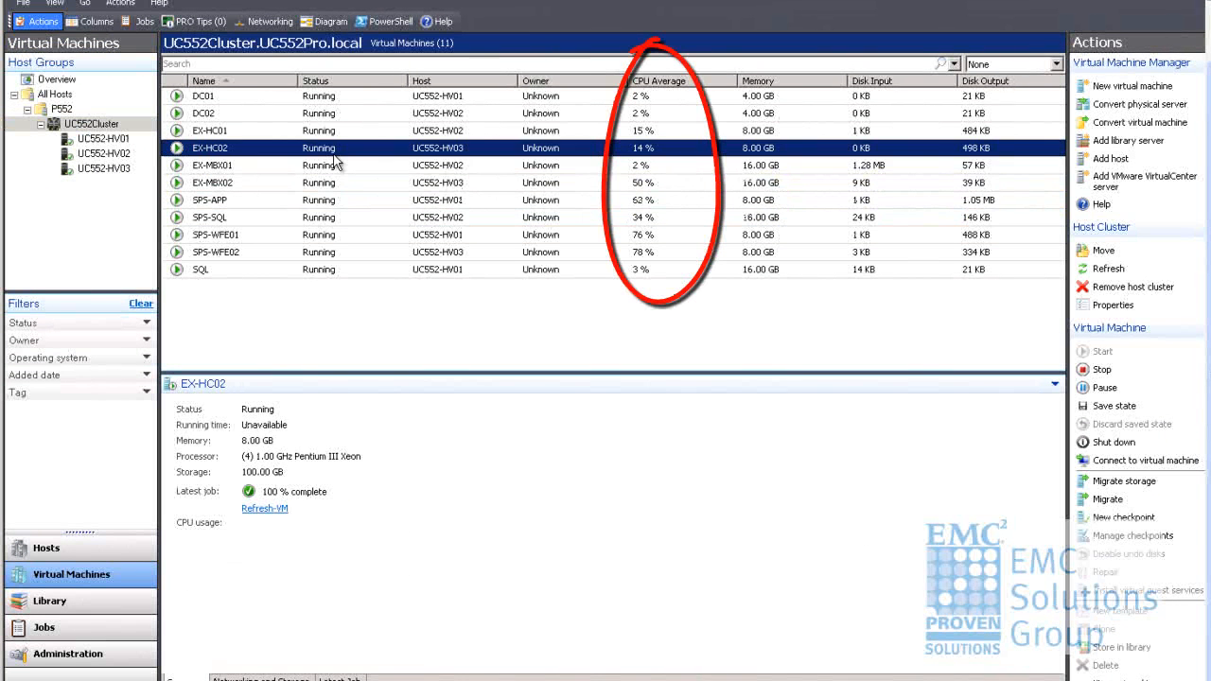
pyautogui.click(211, 165)
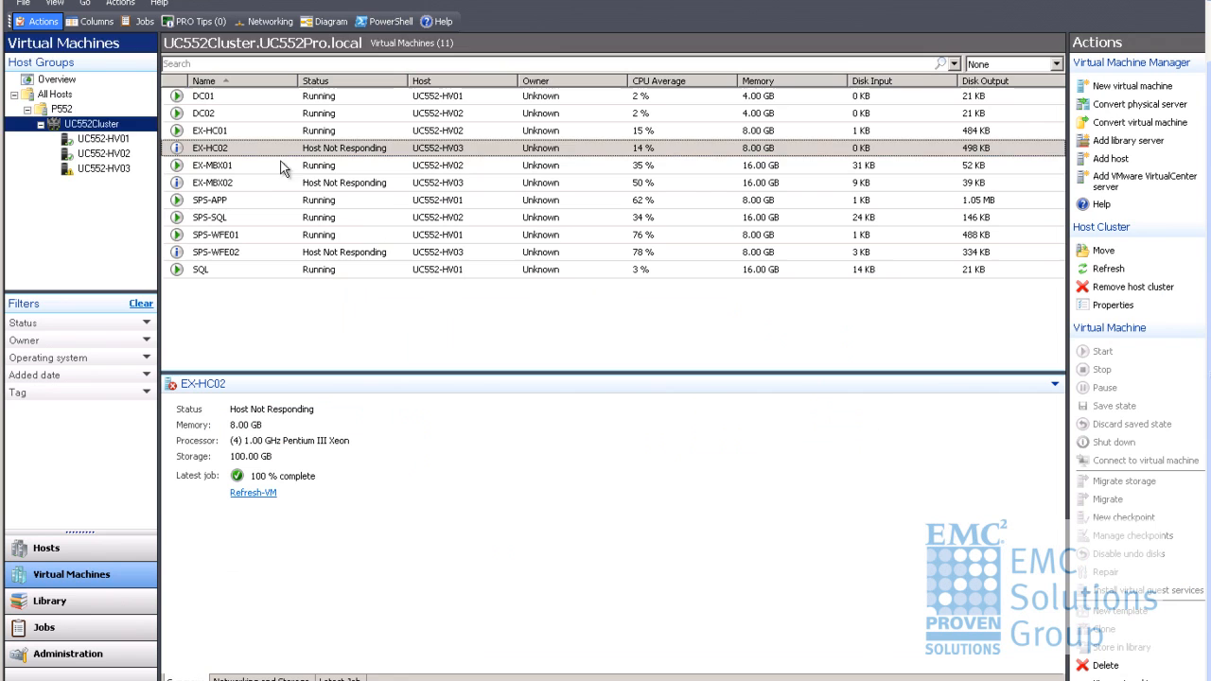
pyautogui.click(84, 168)
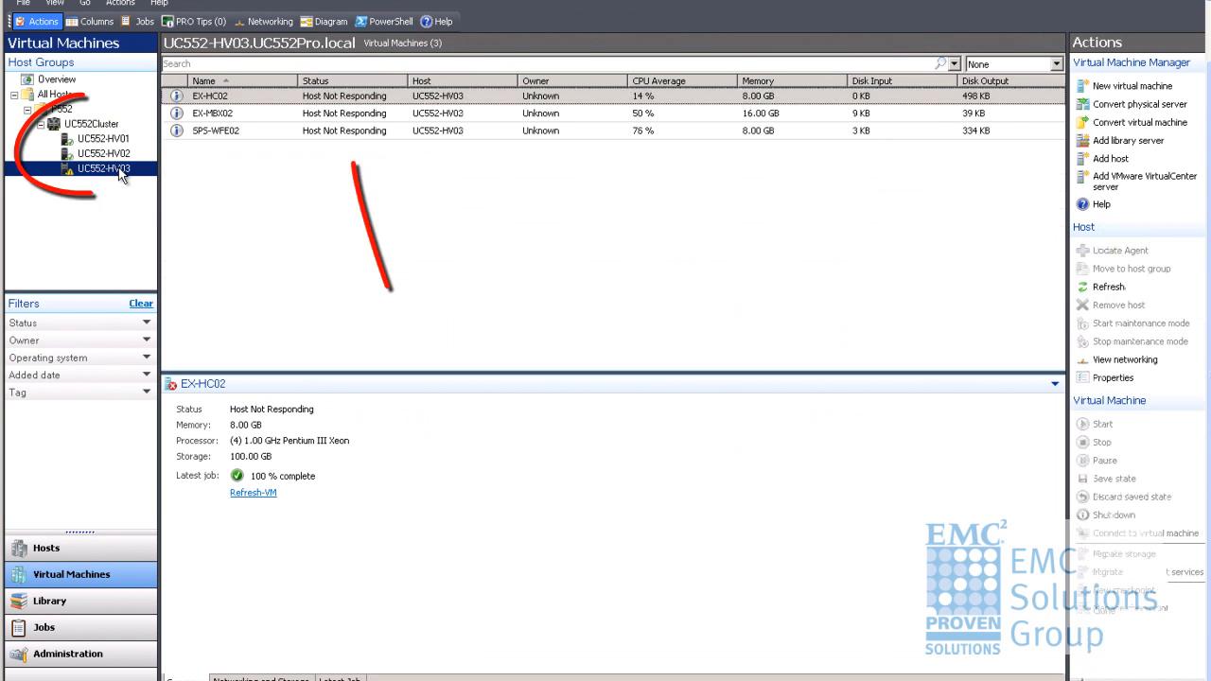
pyautogui.click(236, 113)
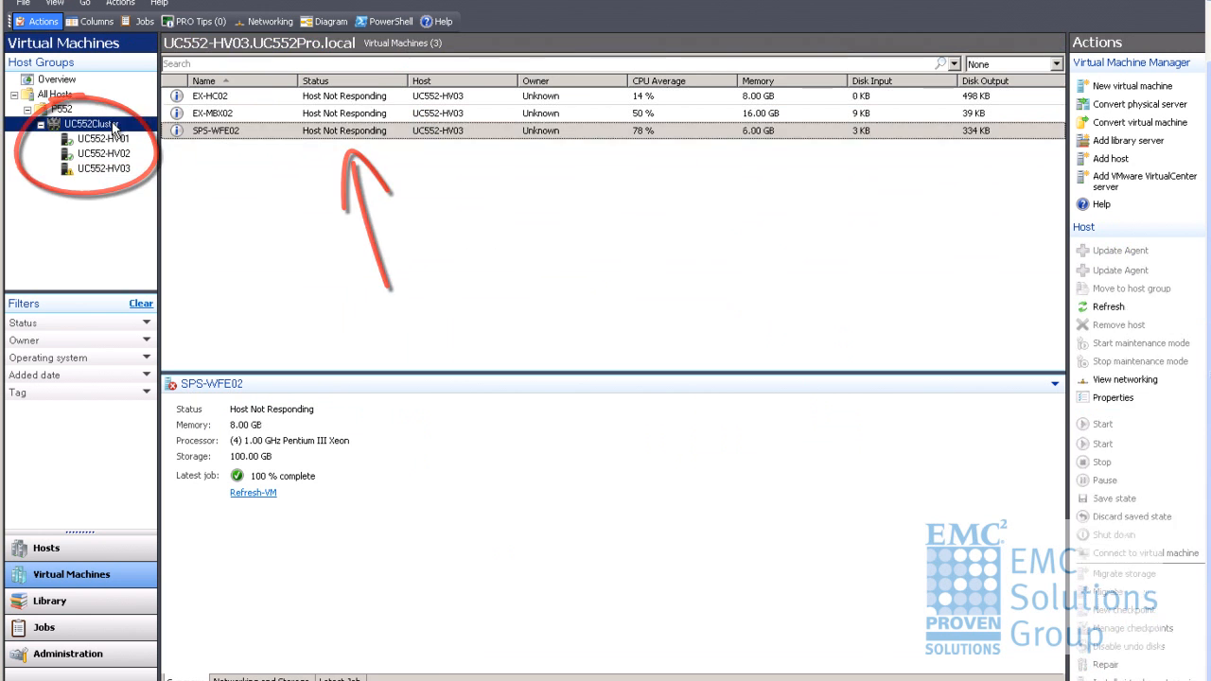
pyautogui.click(73, 121)
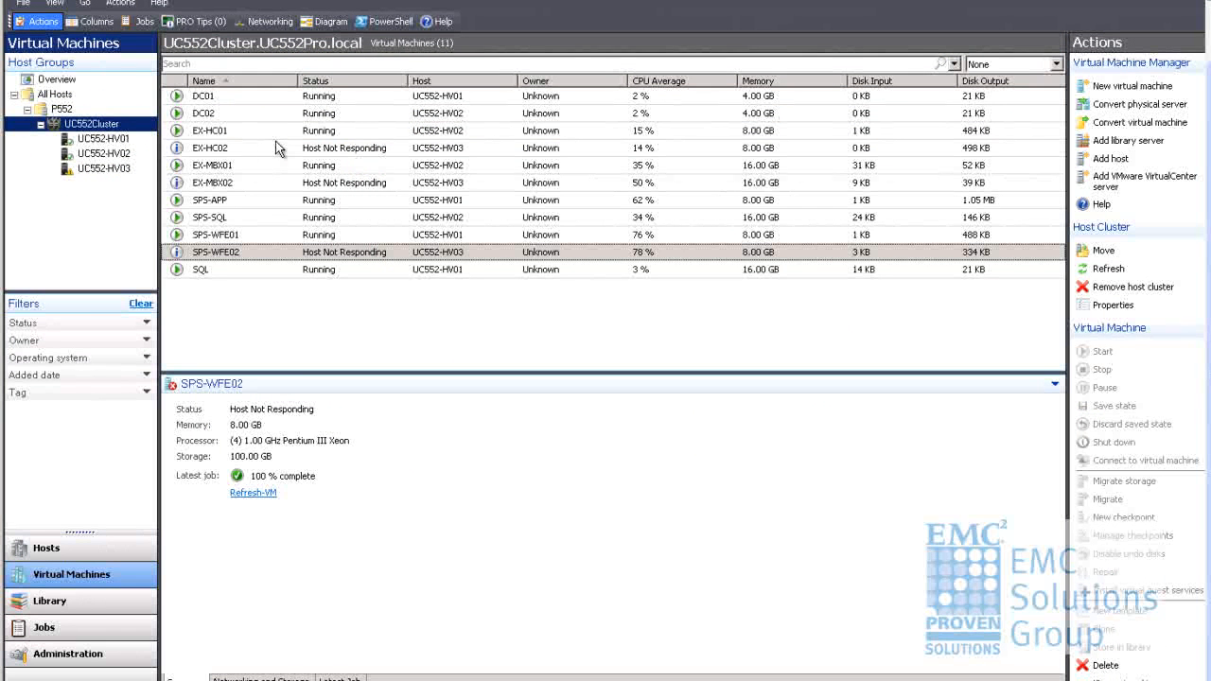
pyautogui.rightClick(83, 123)
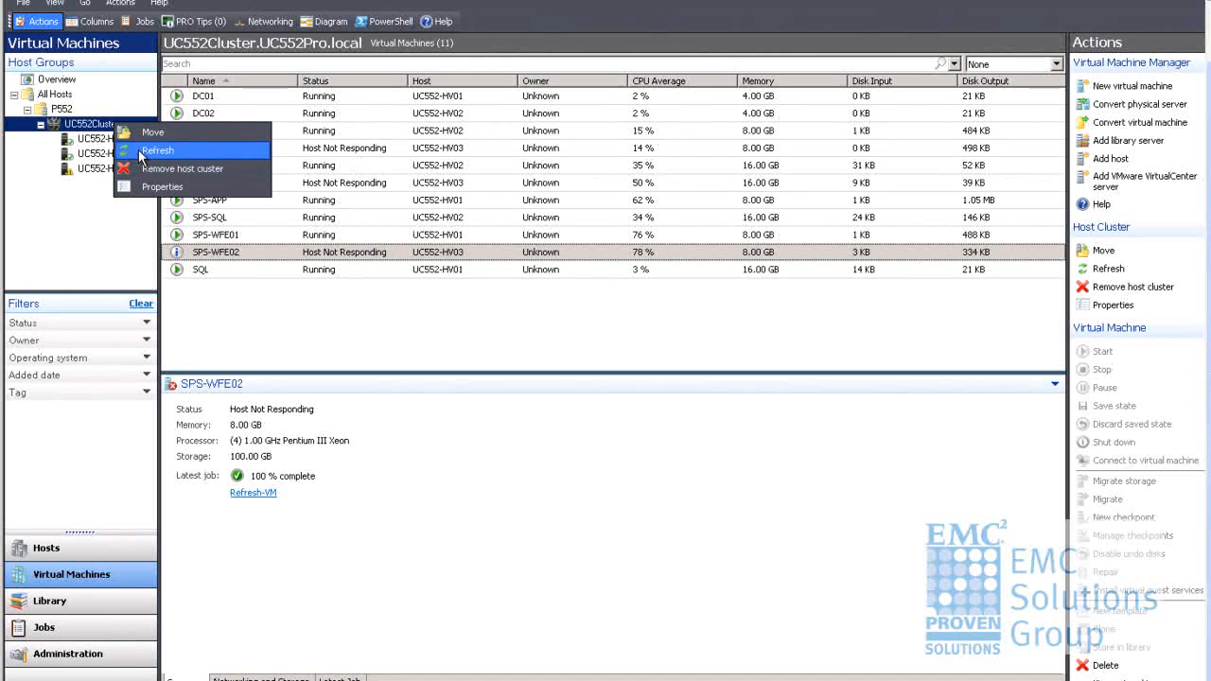
pyautogui.click(158, 151)
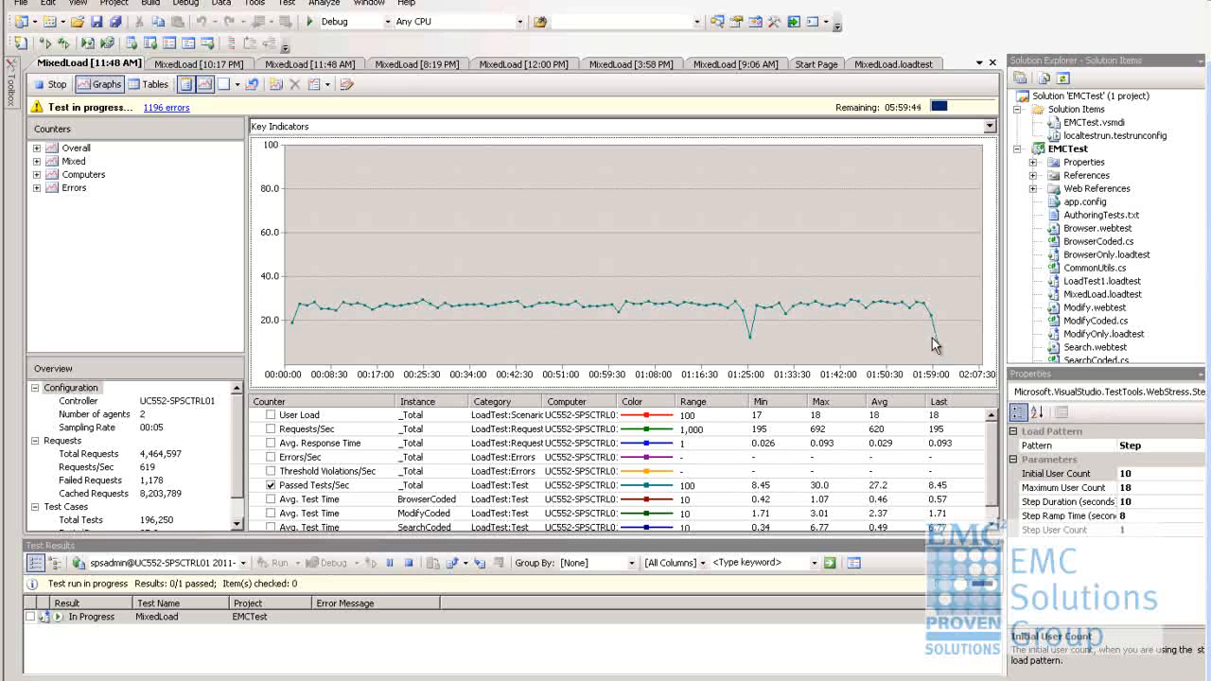
pyautogui.moveTo(495, 262)
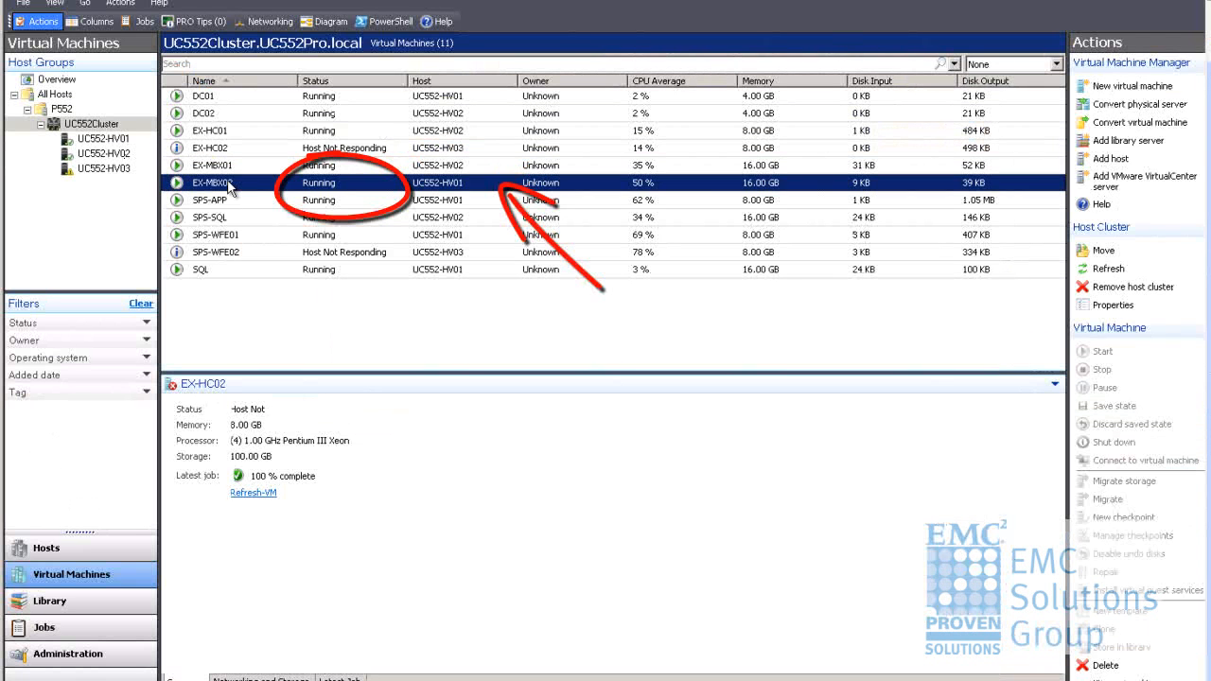
# - Show UC552-HV01's five virtual machines, including EX-MBX02 now rebooting there
pyautogui.click(103, 138)
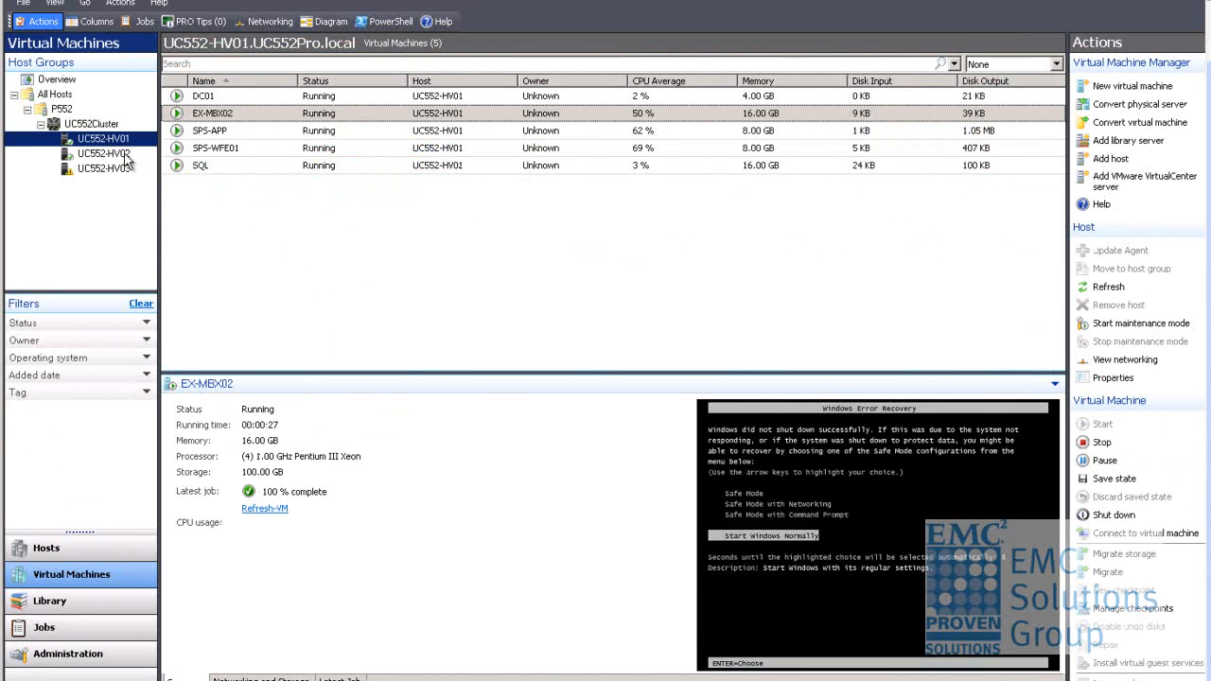
pyautogui.click(104, 154)
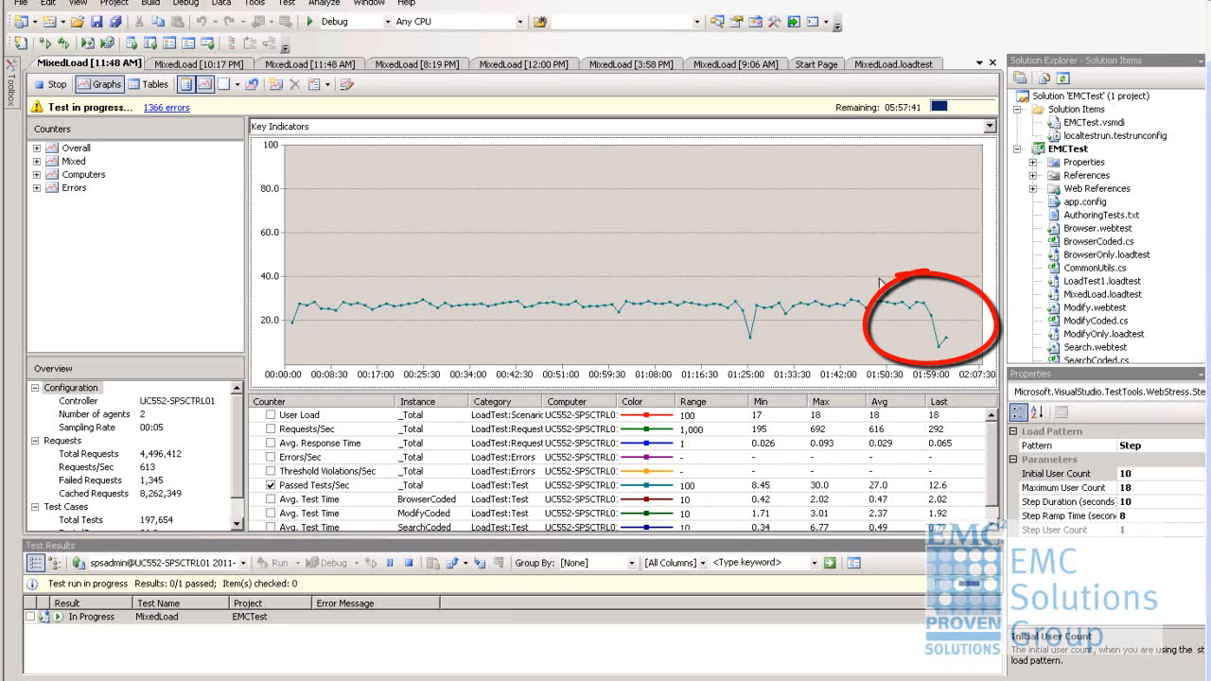
pyautogui.moveTo(186, 181)
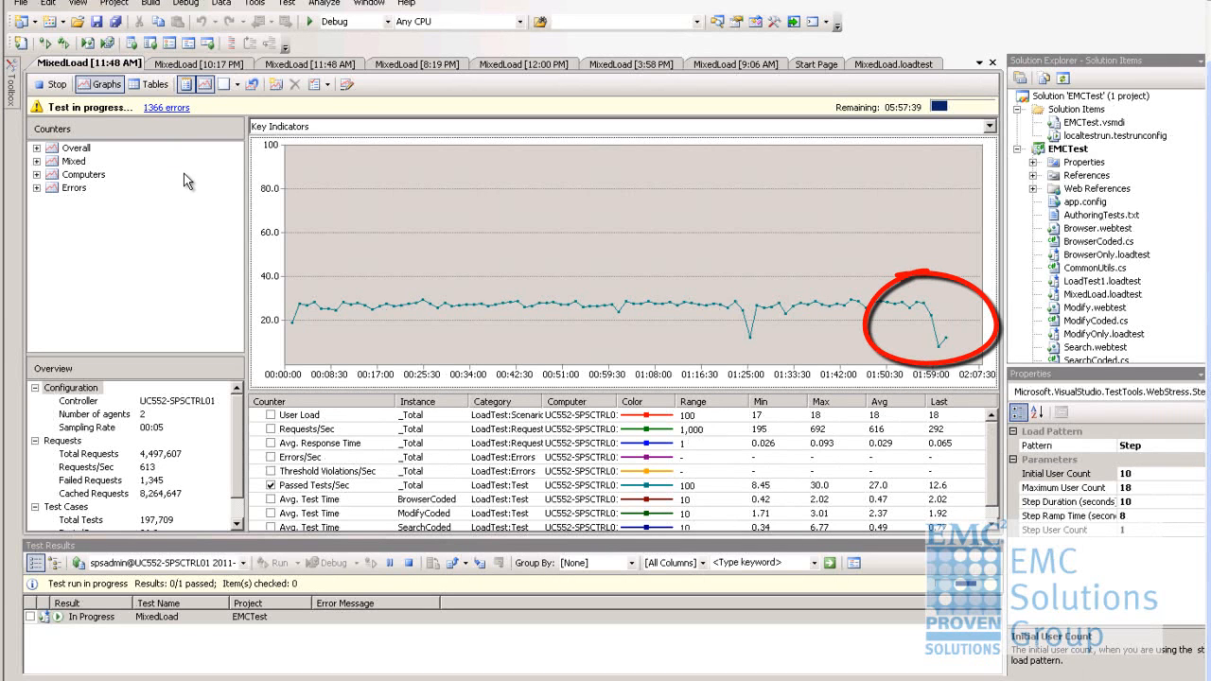